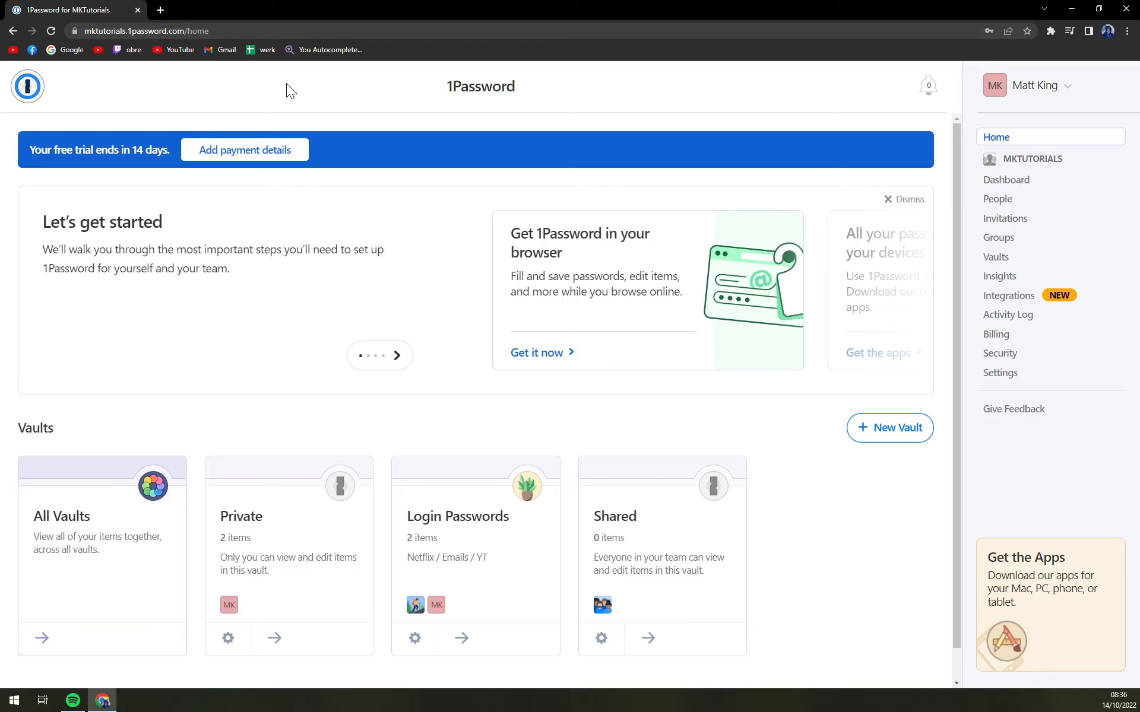
mouse_move(363, 98)
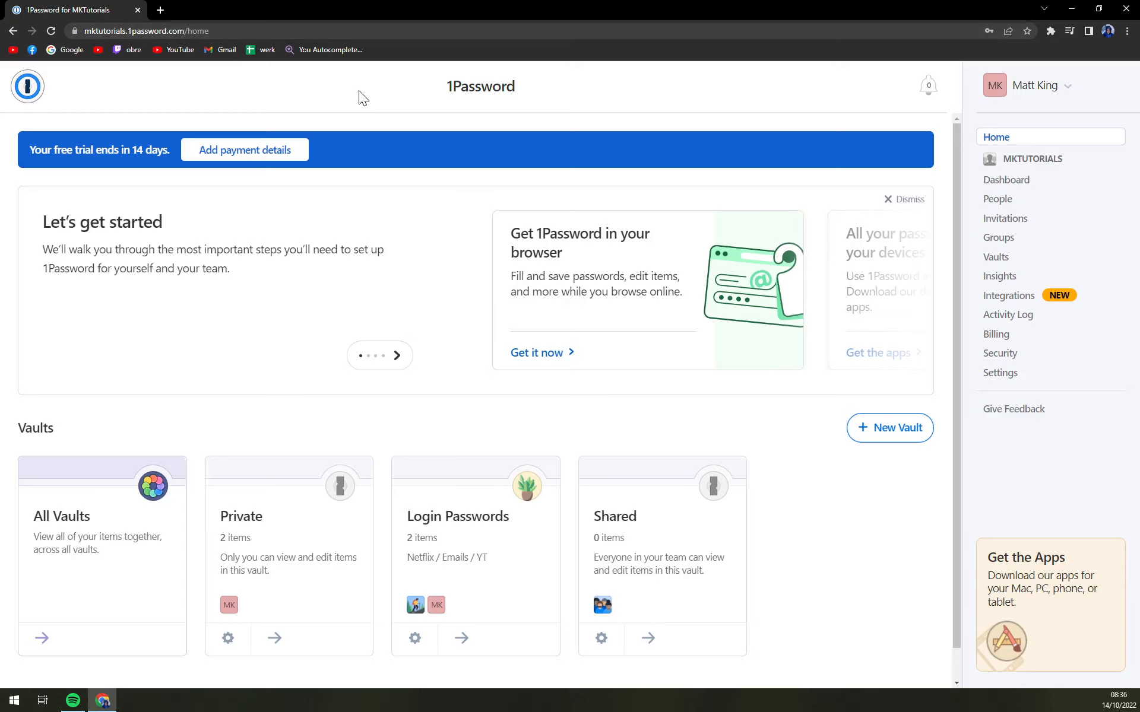
mouse_move(515, 456)
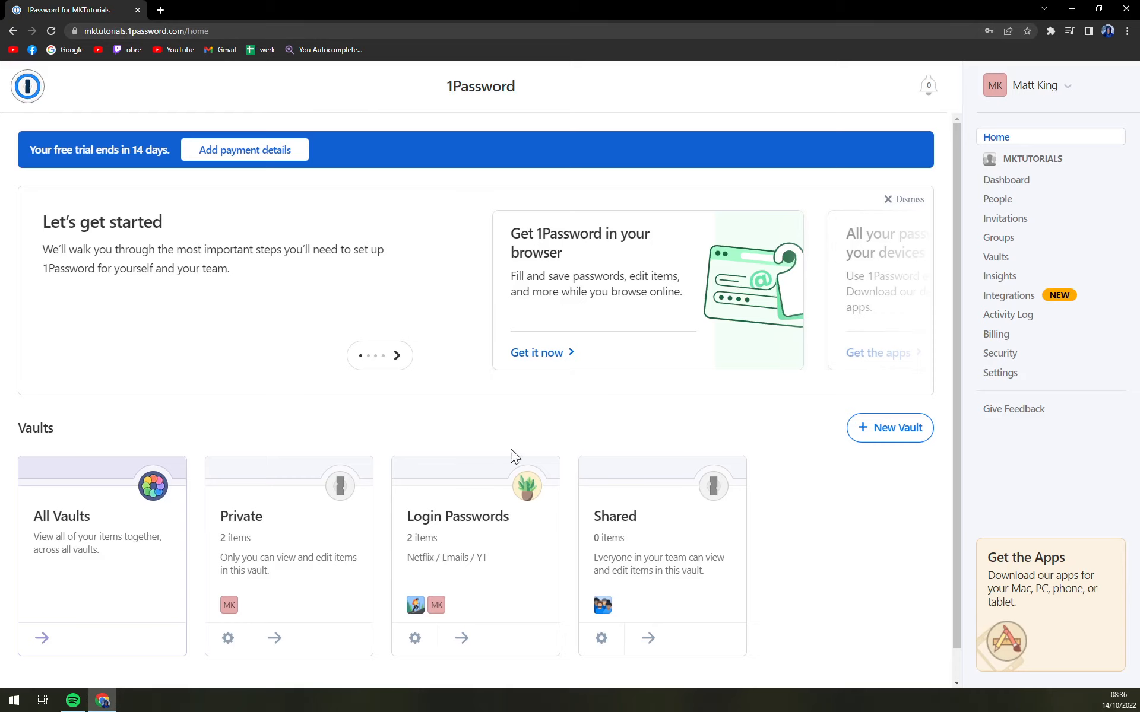
mouse_move(506, 529)
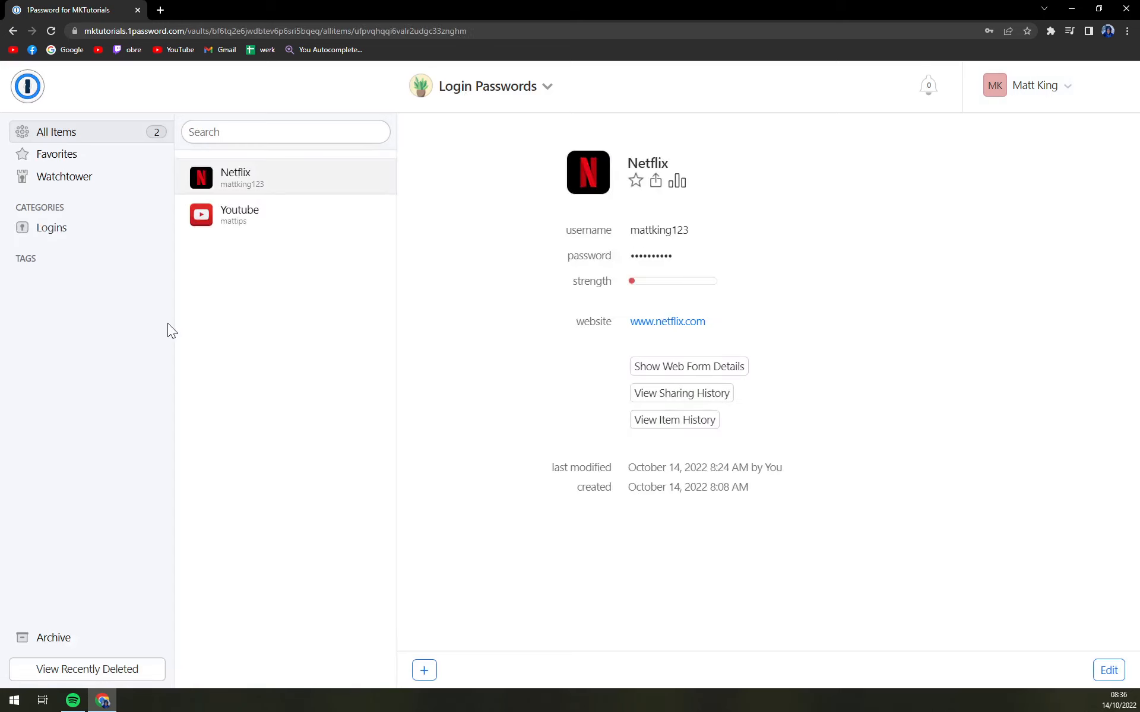
mouse_move(247, 218)
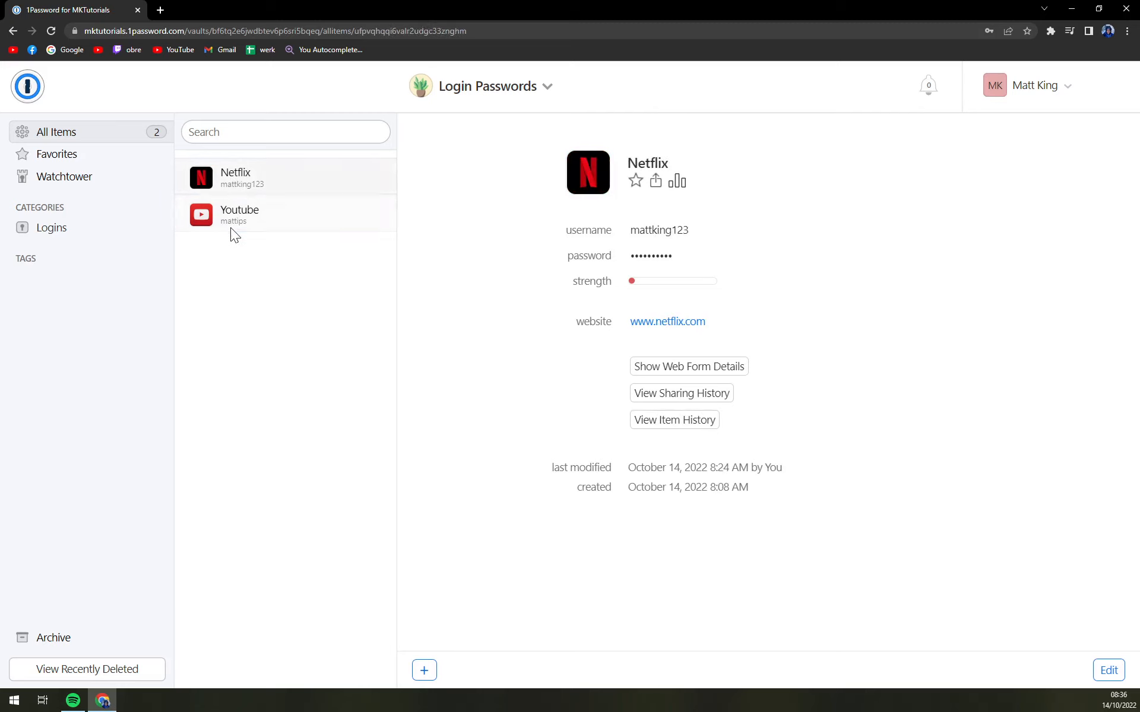
mouse_move(241, 214)
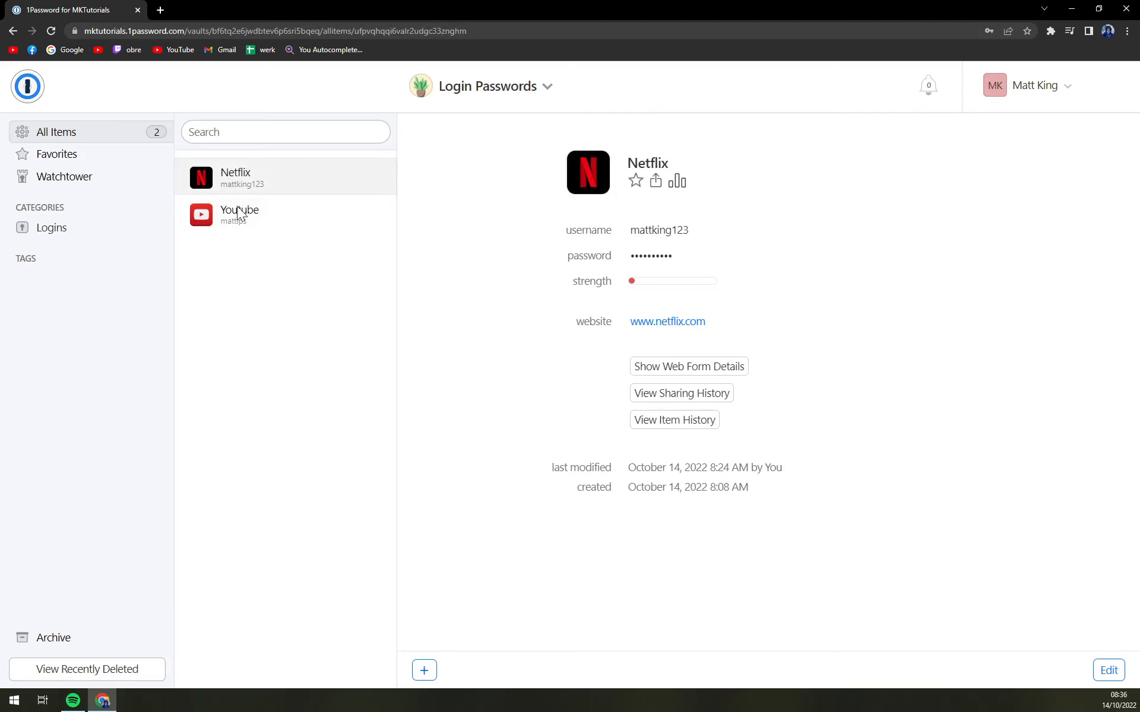
Select the Youtube login in the Login Passwords vault to show its details.
click(240, 214)
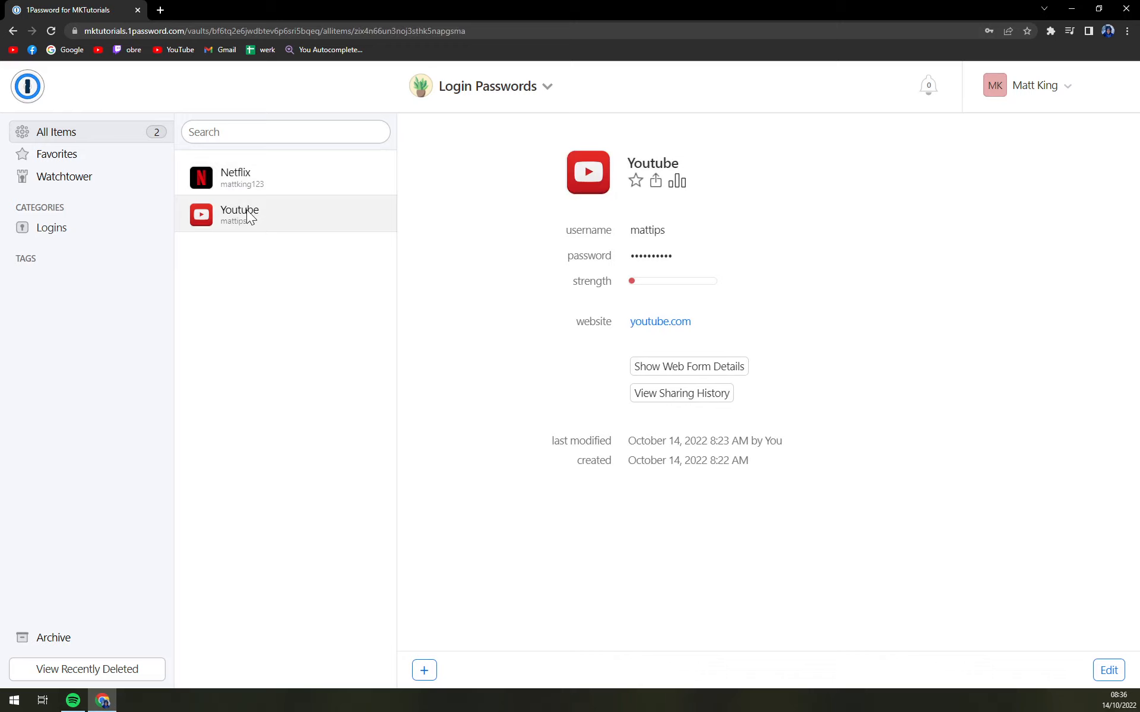
mouse_move(343, 444)
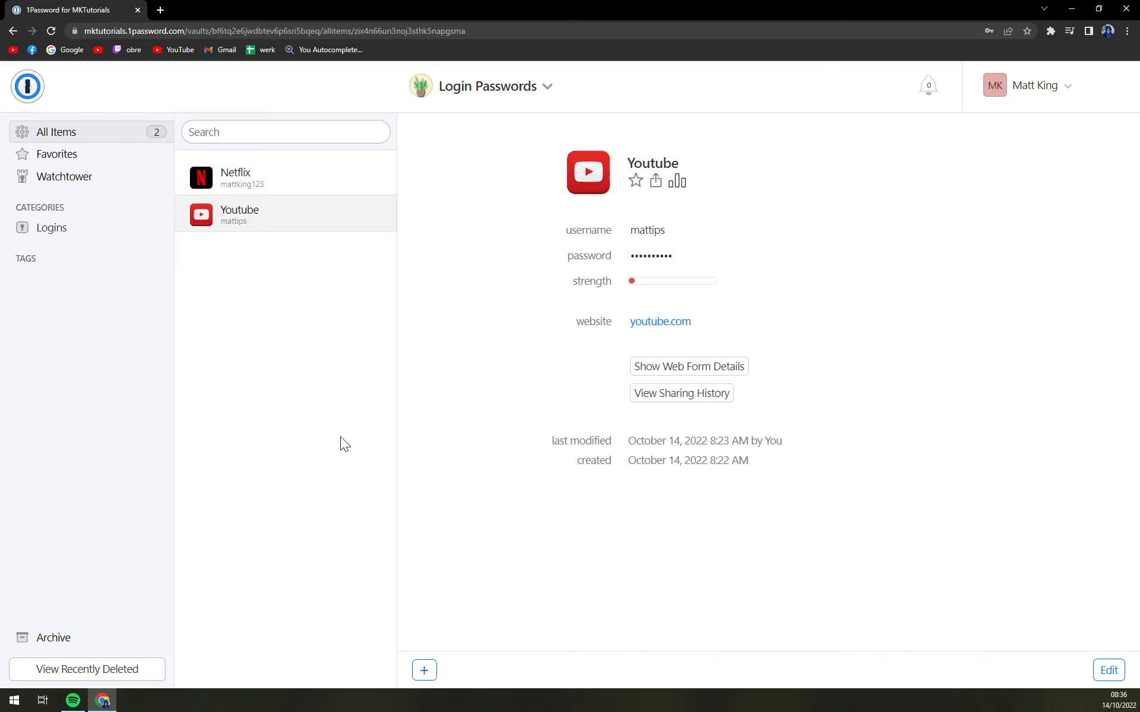
mouse_move(741, 646)
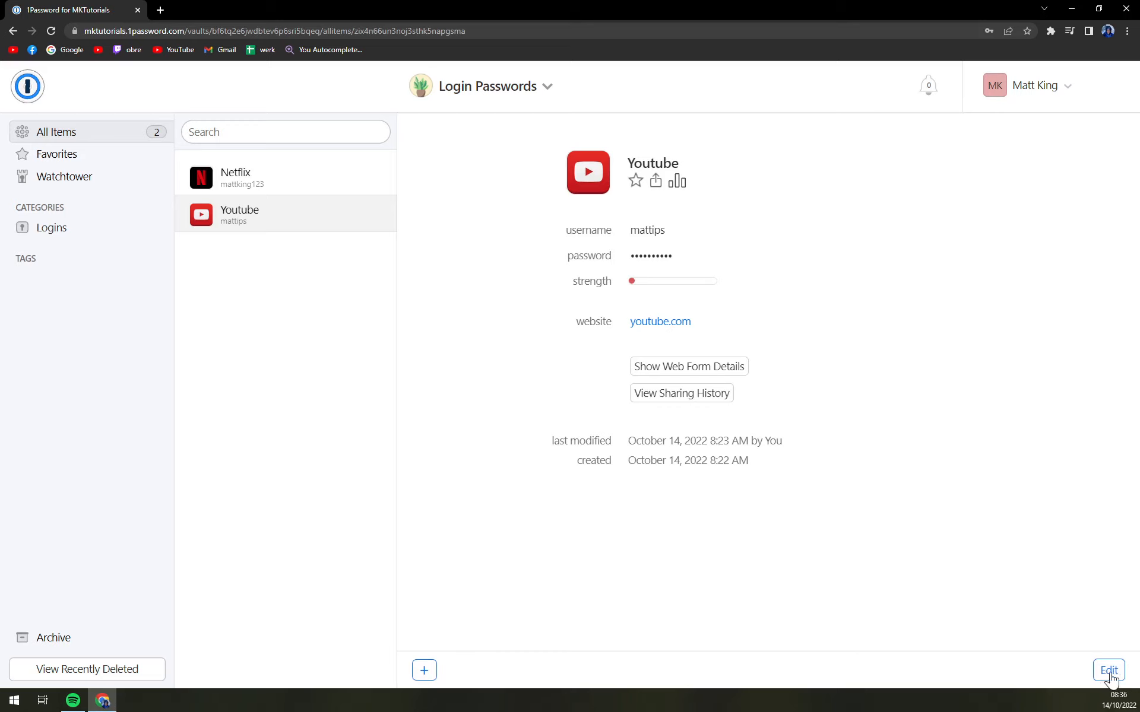
mouse_move(289, 223)
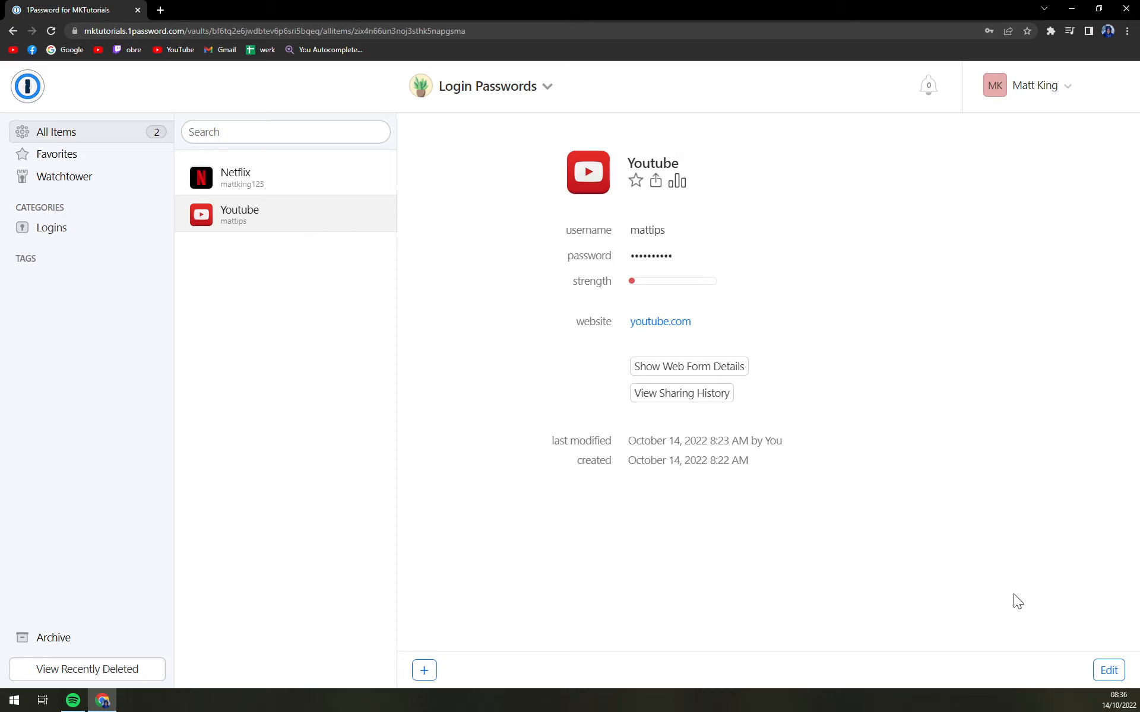
Edit the Youtube login and choose Archive to bring up the confirmation.
click(1106, 670)
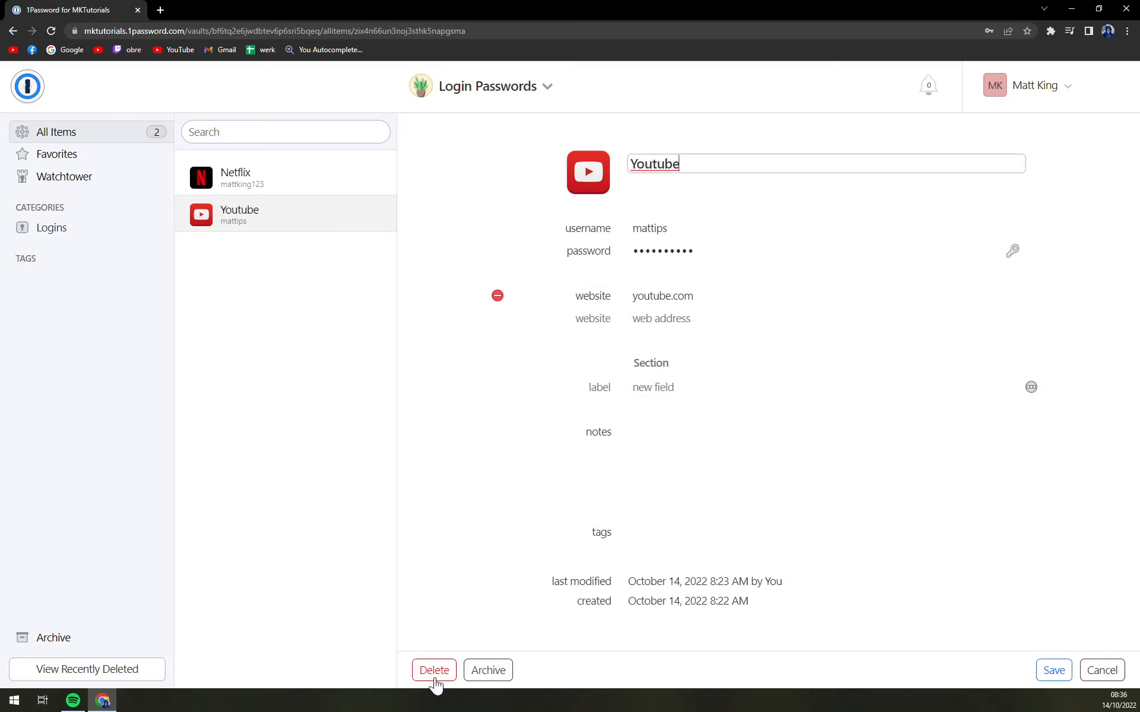
click(488, 670)
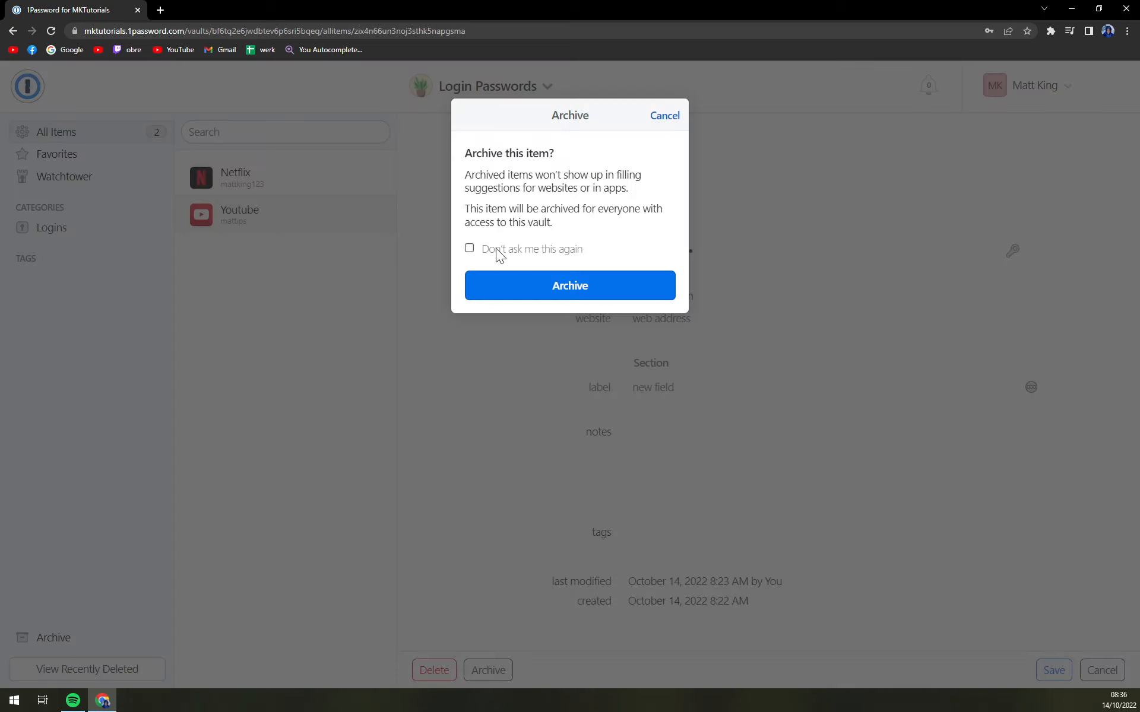
mouse_move(635, 192)
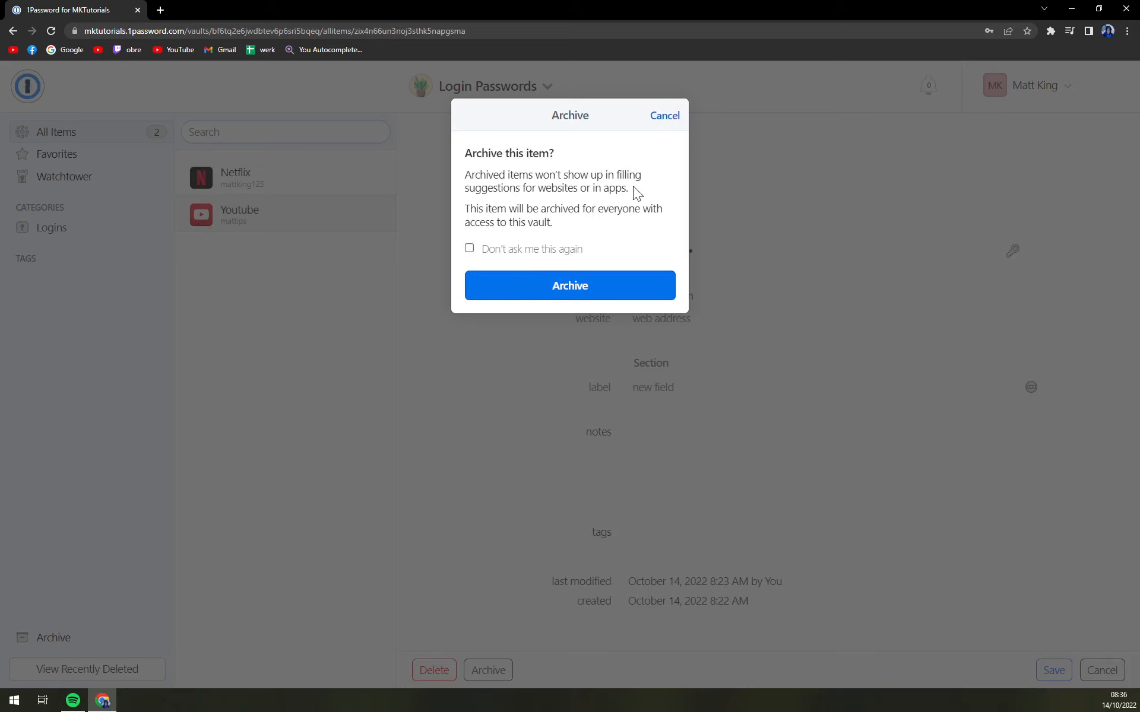
mouse_move(606, 206)
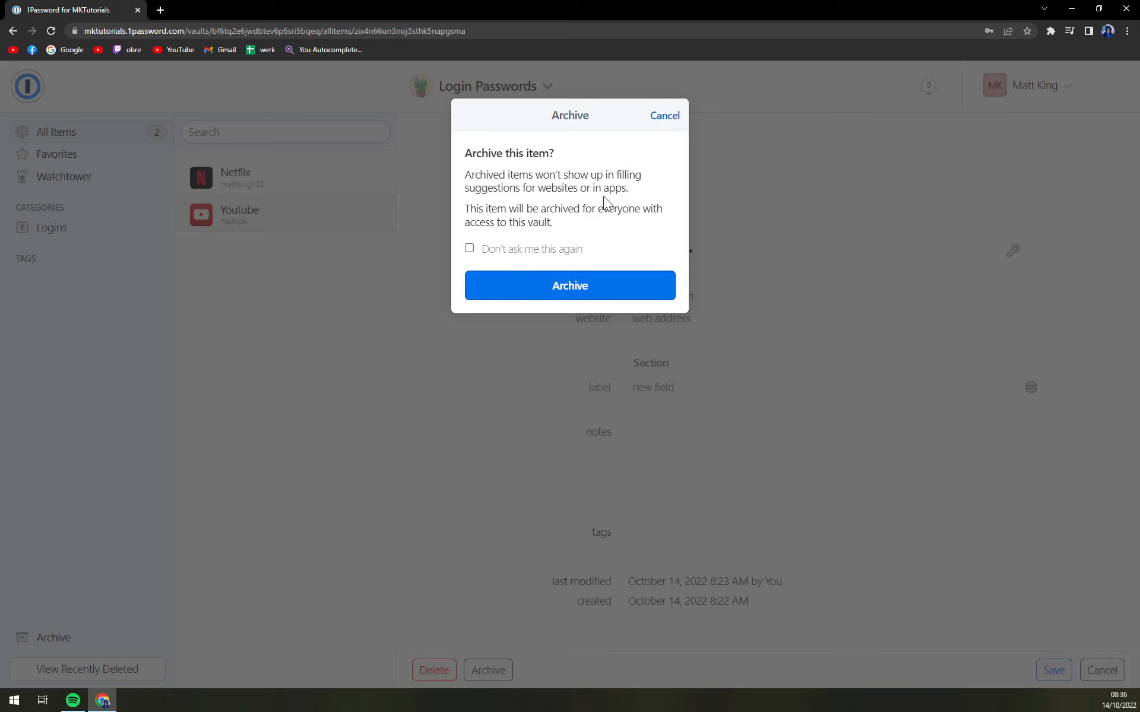
mouse_move(606, 205)
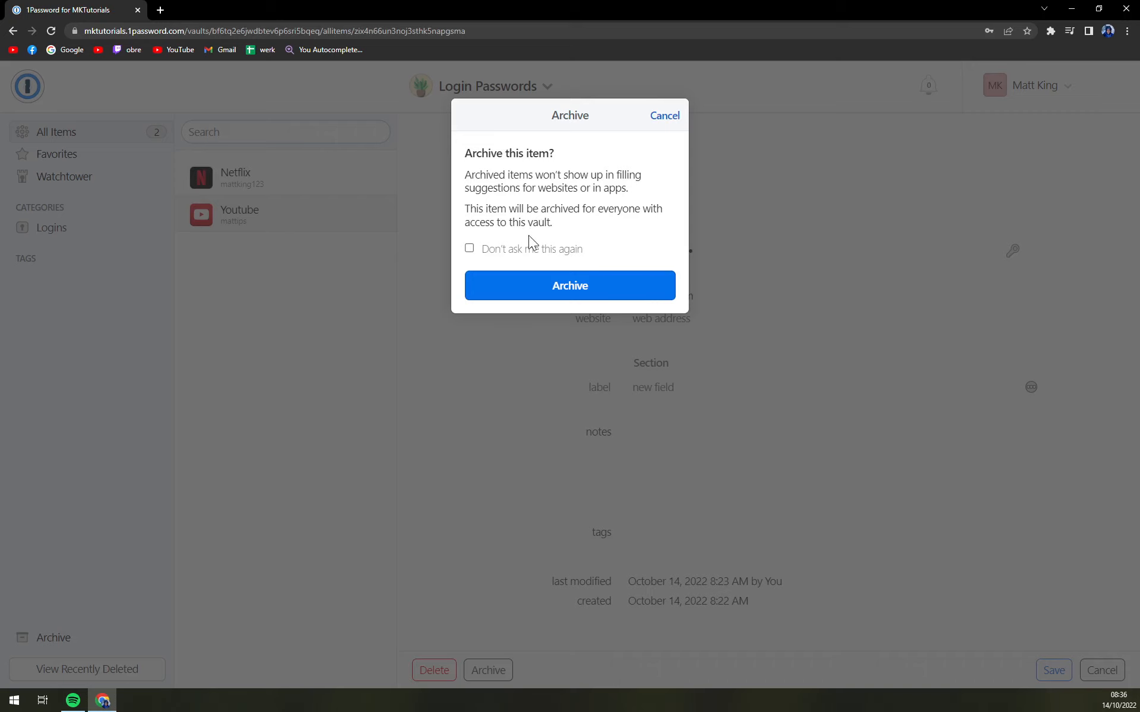
Confirm archiving the Youtube login in the dialog.
click(569, 285)
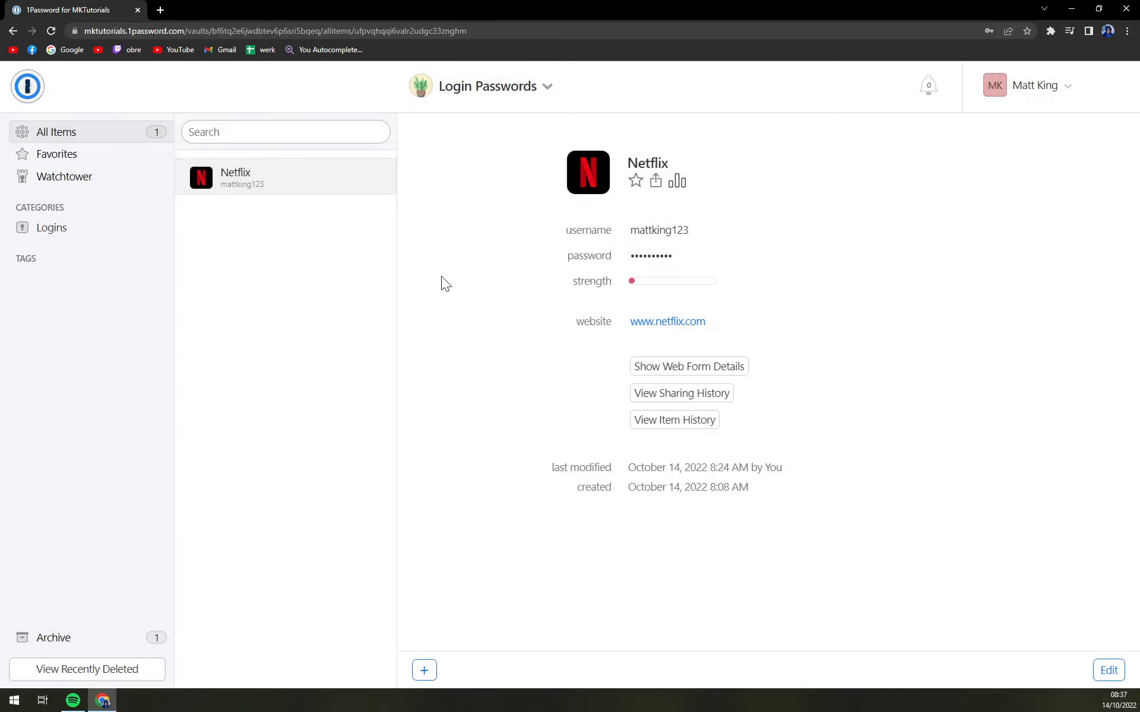
mouse_move(251, 191)
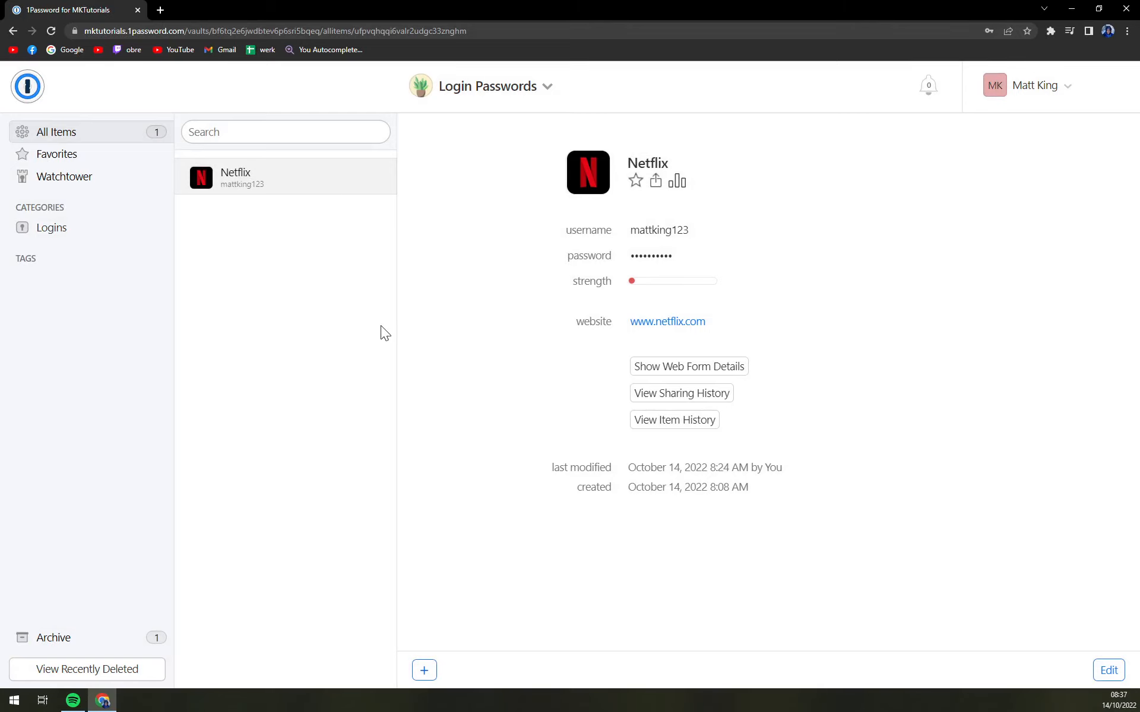
mouse_move(357, 282)
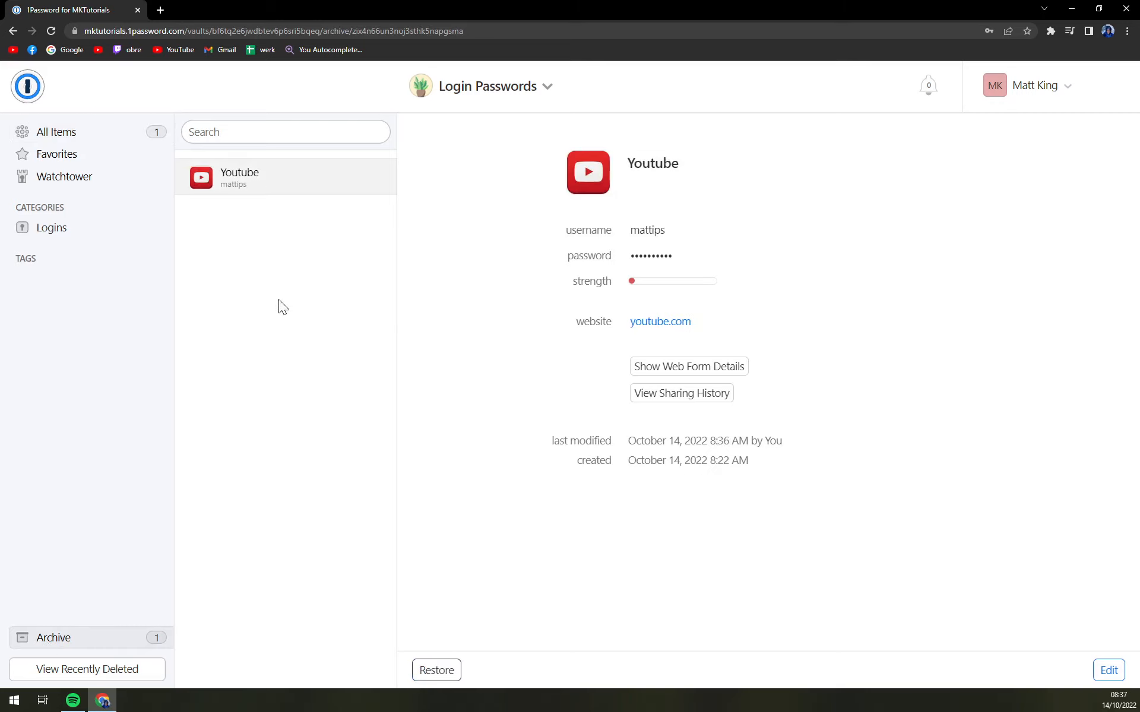
mouse_move(122, 620)
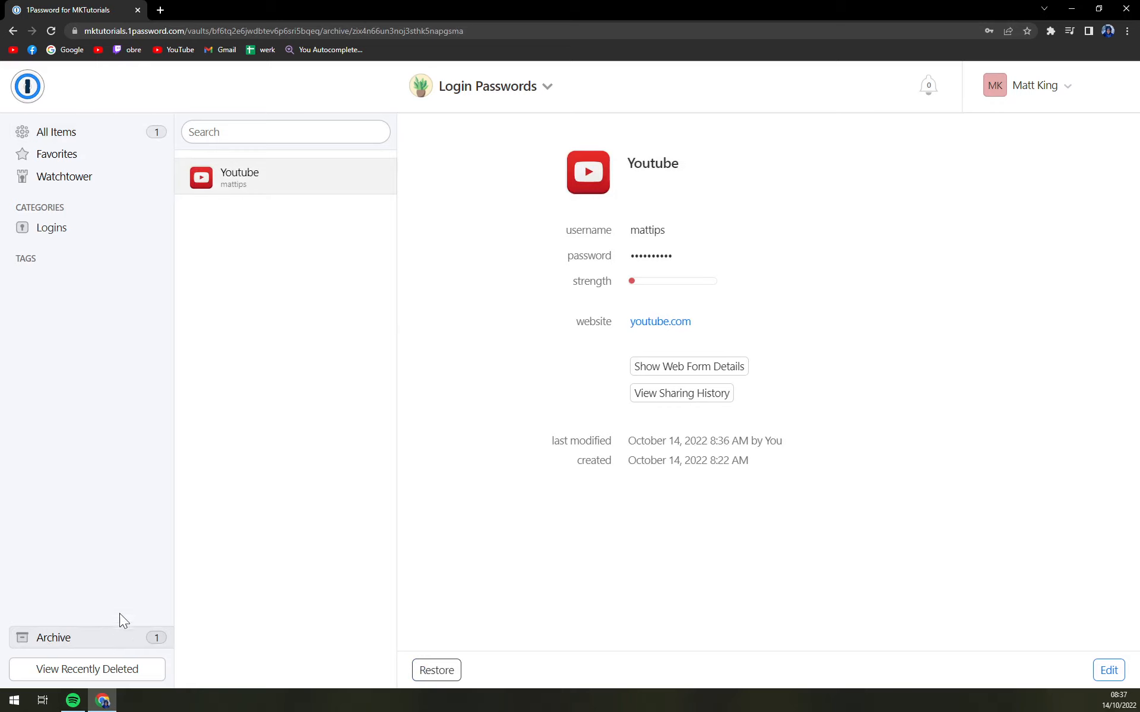
mouse_move(265, 512)
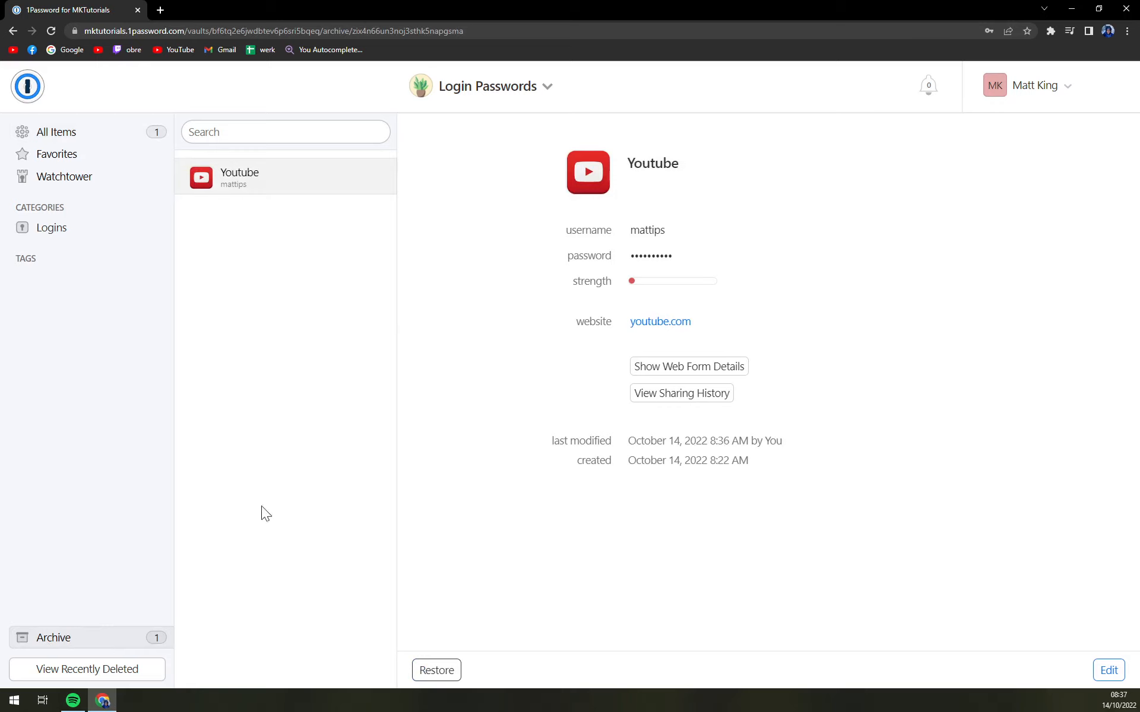
mouse_move(436, 670)
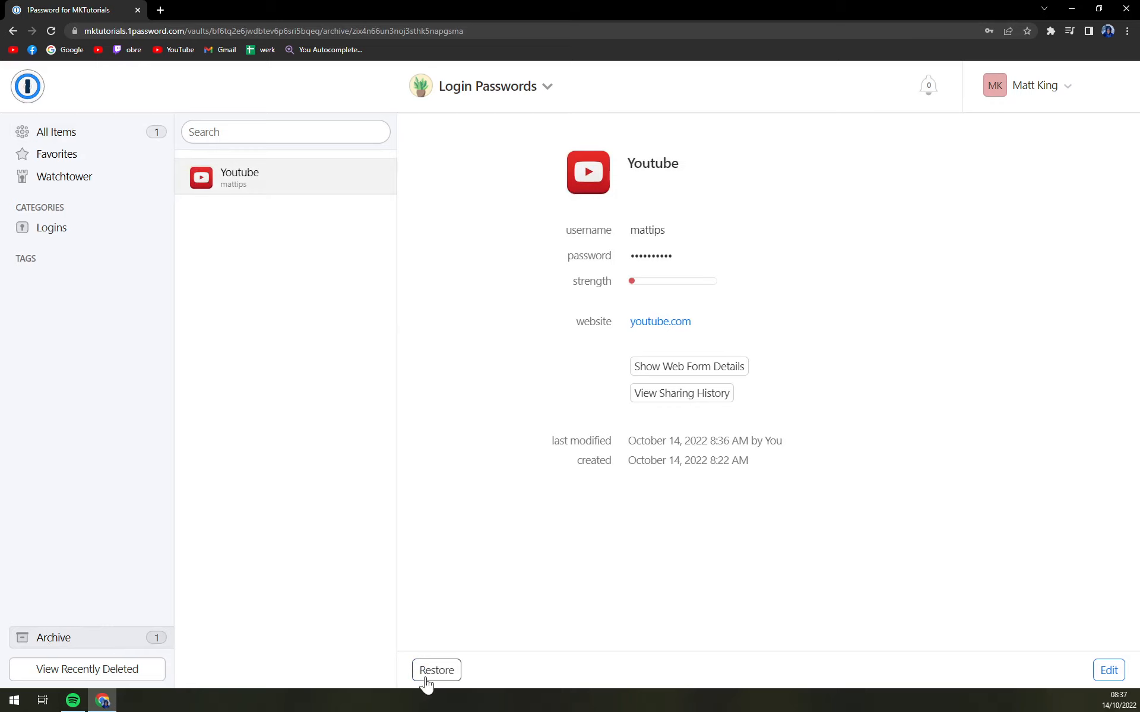
mouse_move(1108, 670)
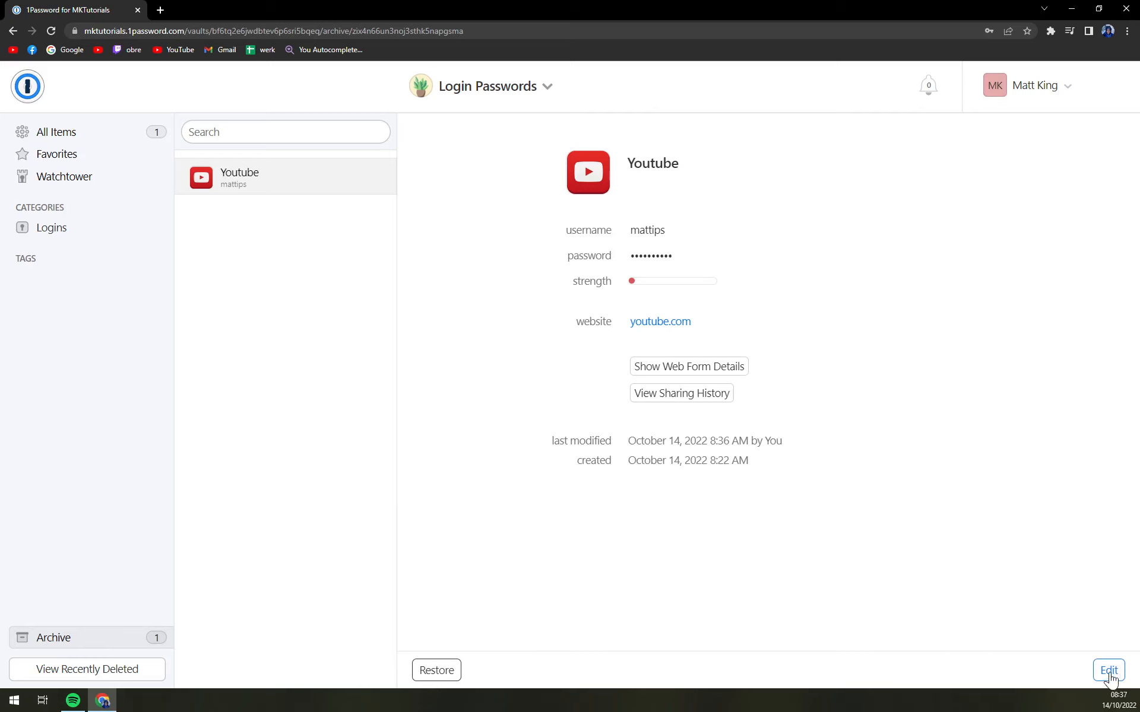
Enter and exit edit mode on the archived Youtube login without changes.
click(1106, 670)
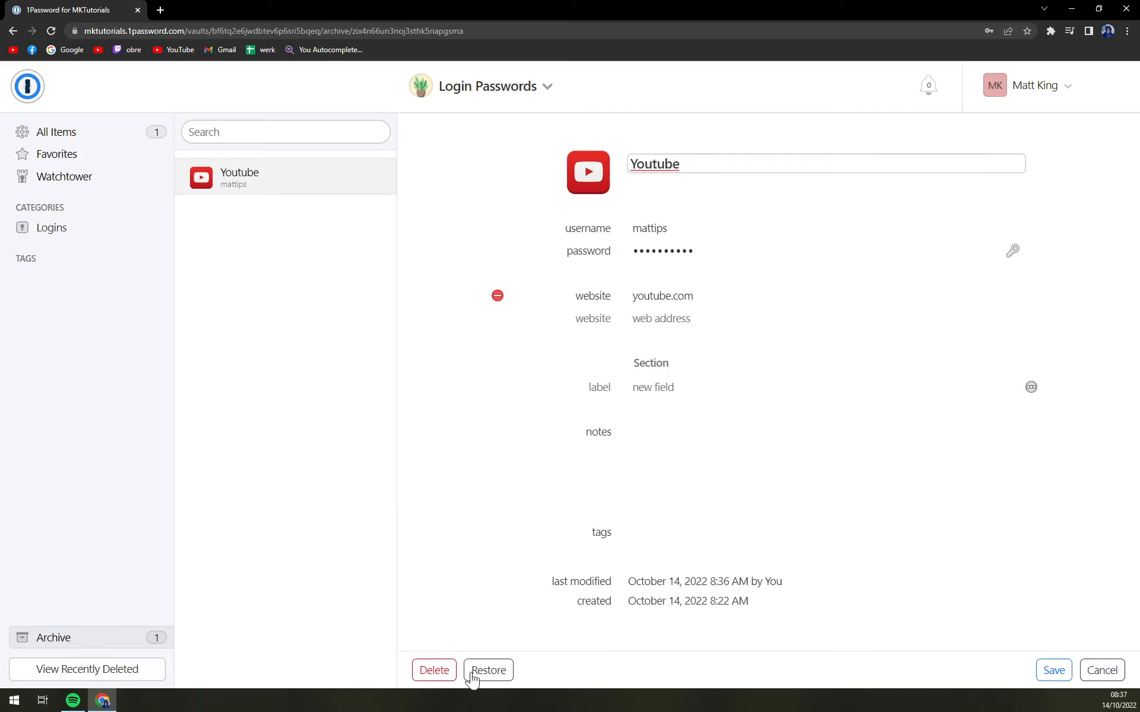
click(1100, 670)
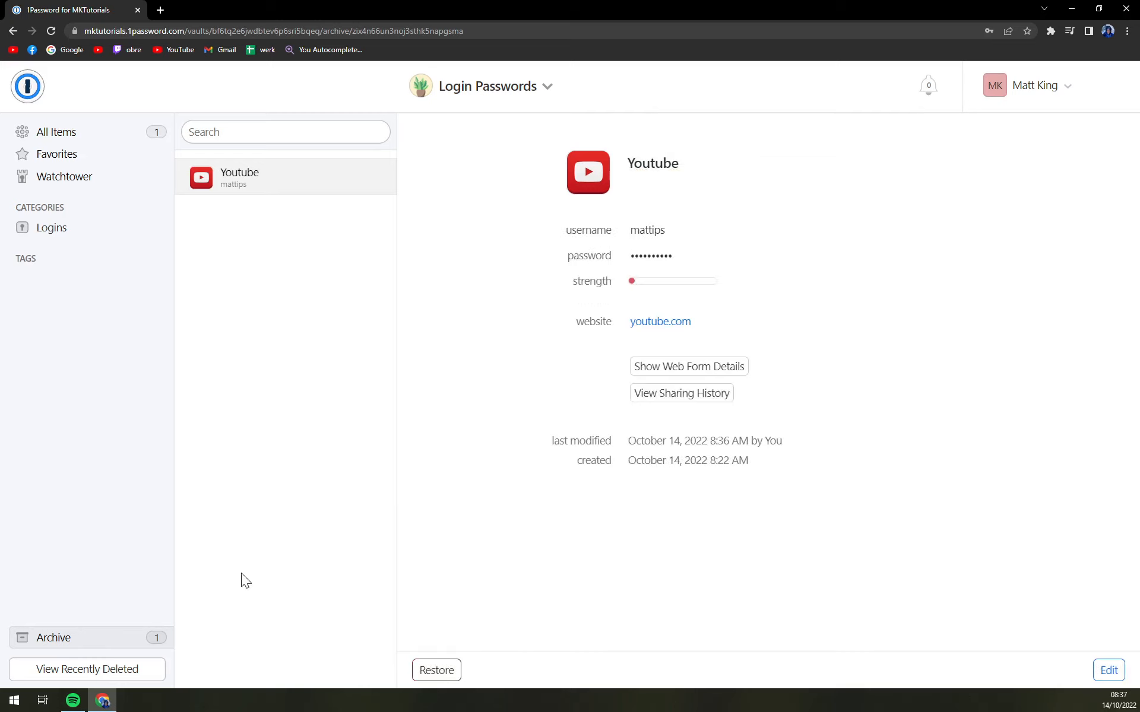
mouse_move(57, 645)
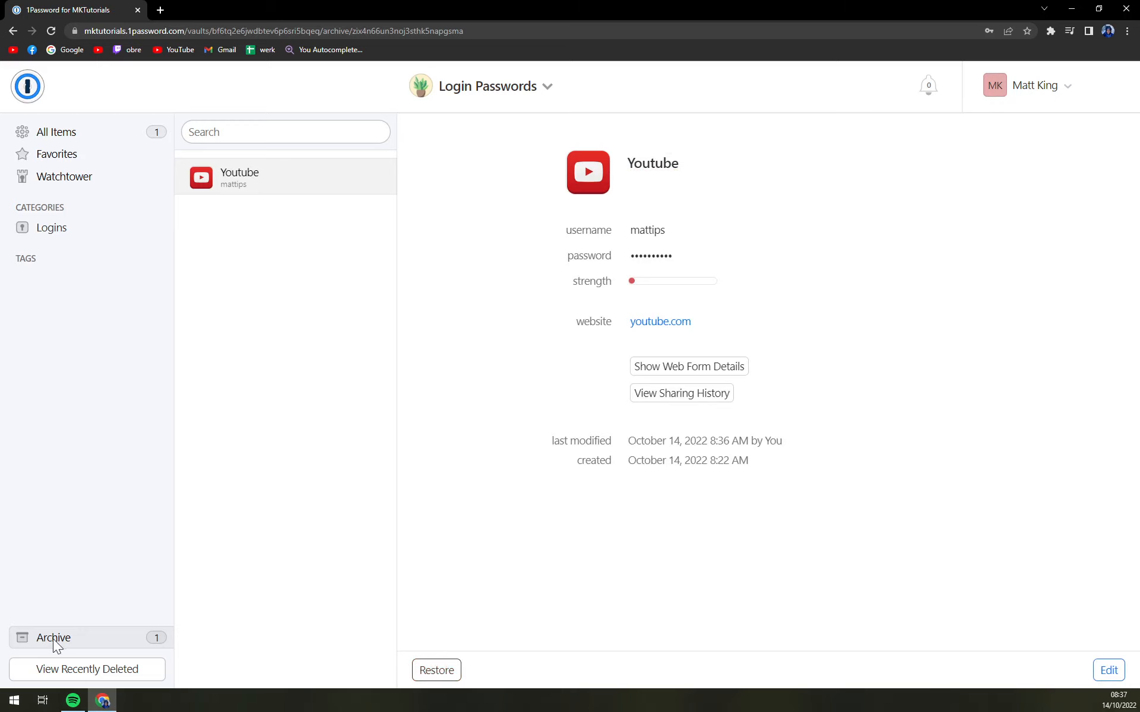
mouse_move(654, 224)
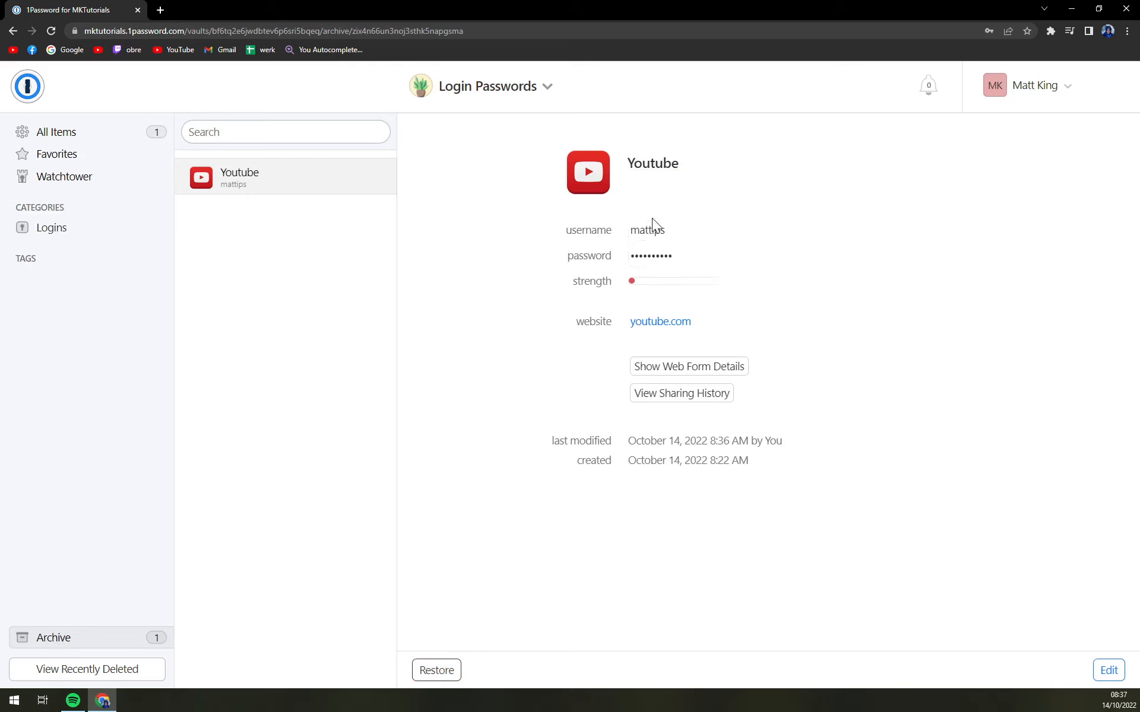
Restore Youtube from Archive, then view it under All Items and the Logins category.
click(437, 669)
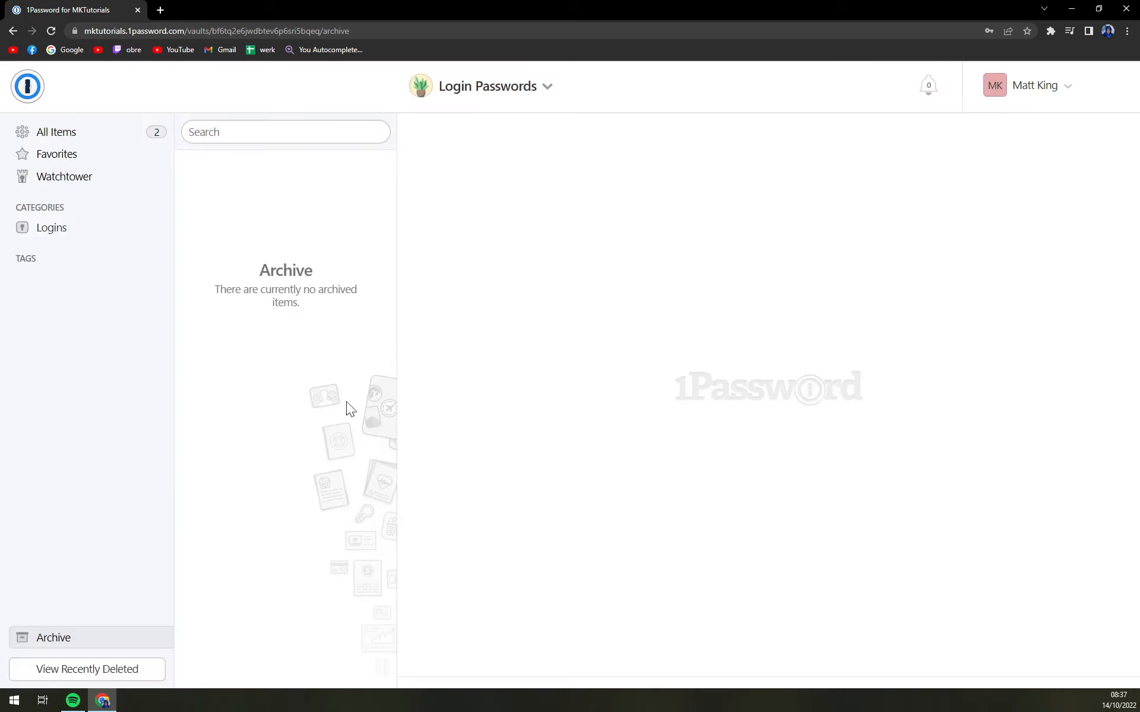
click(56, 131)
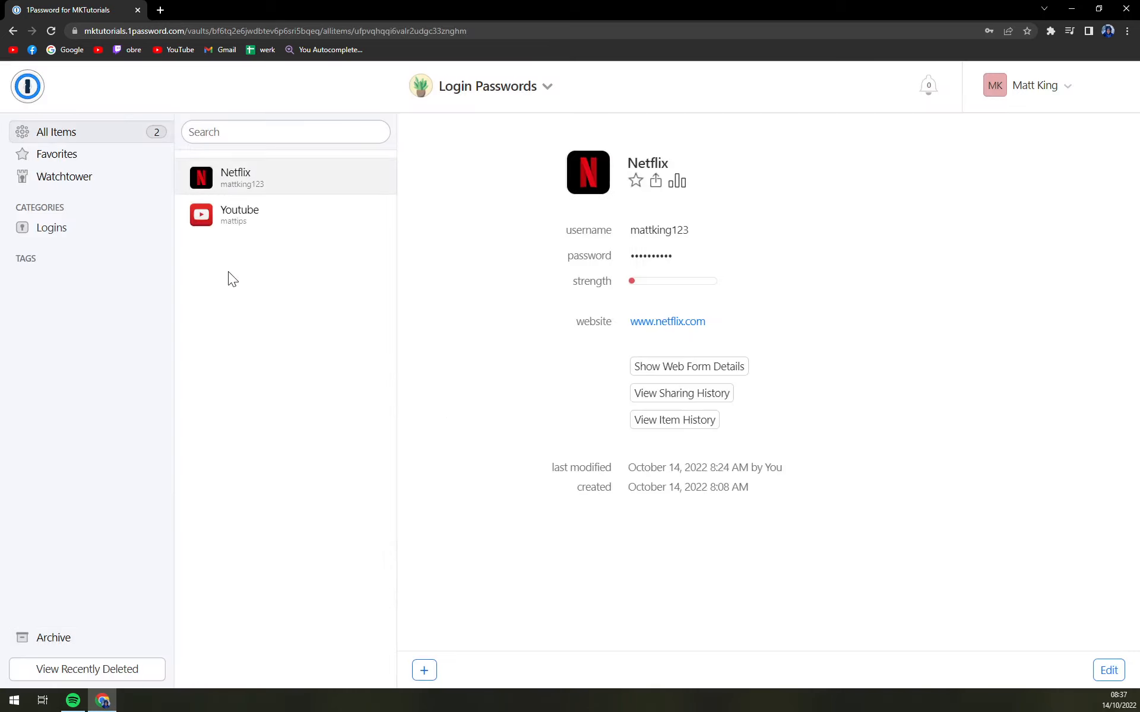
mouse_move(247, 221)
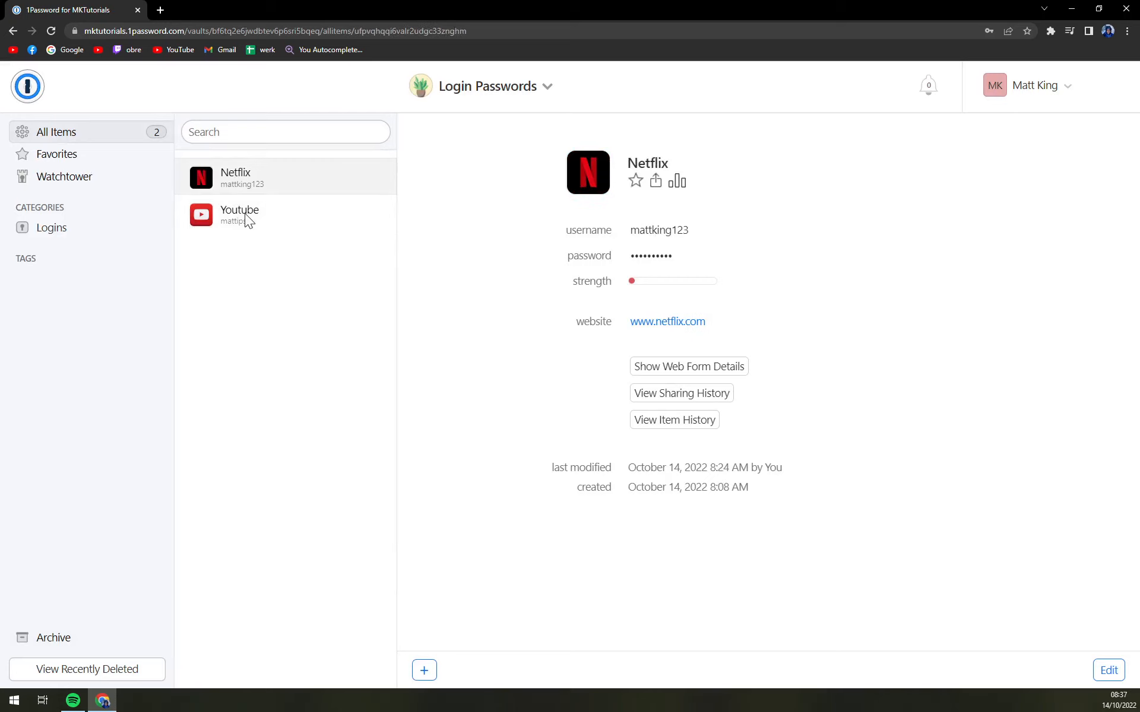
click(240, 214)
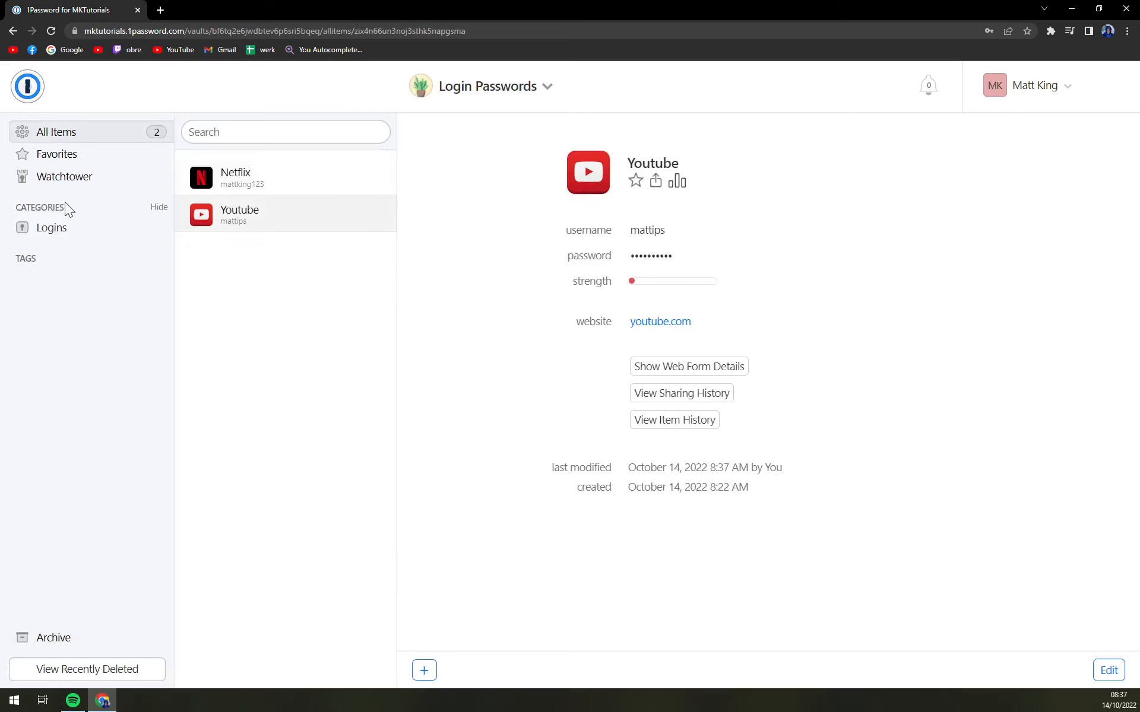
click(262, 177)
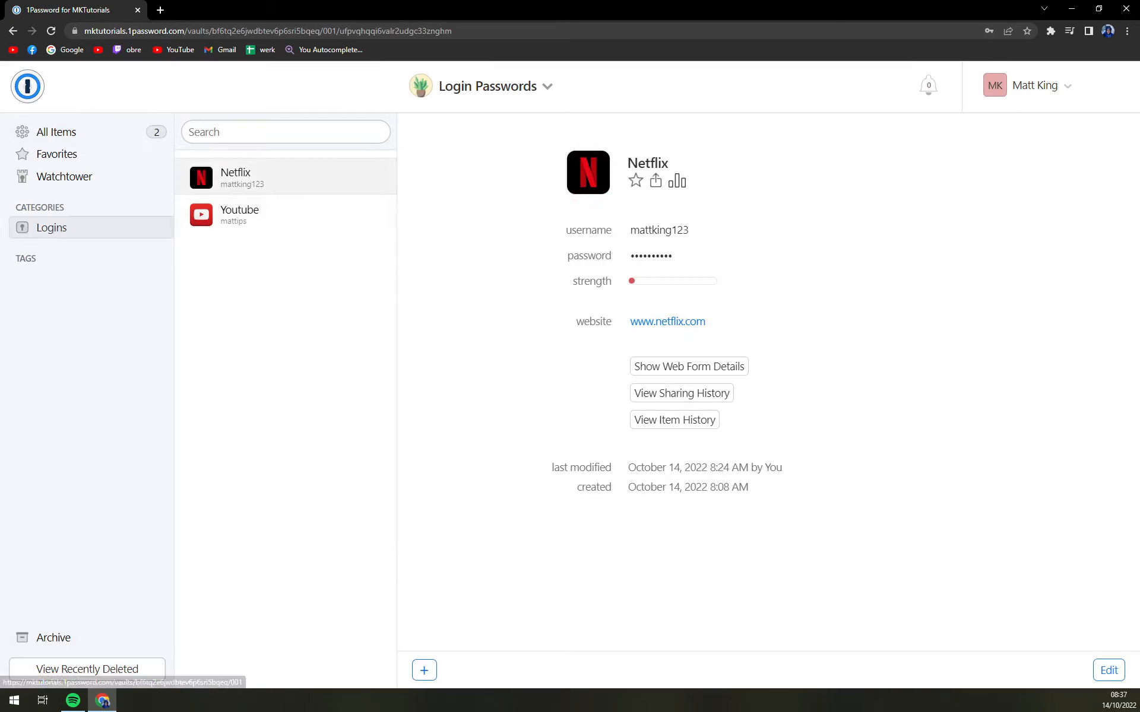